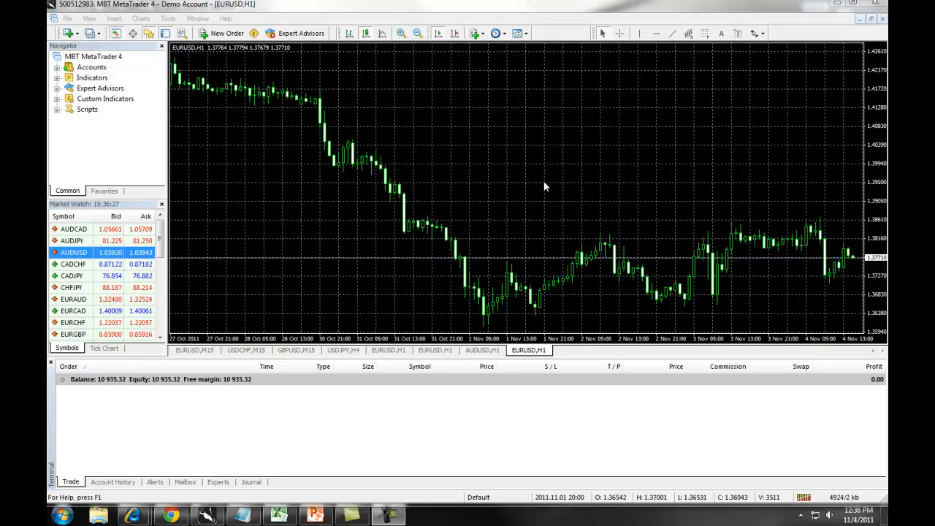
pyautogui.moveTo(474, 193)
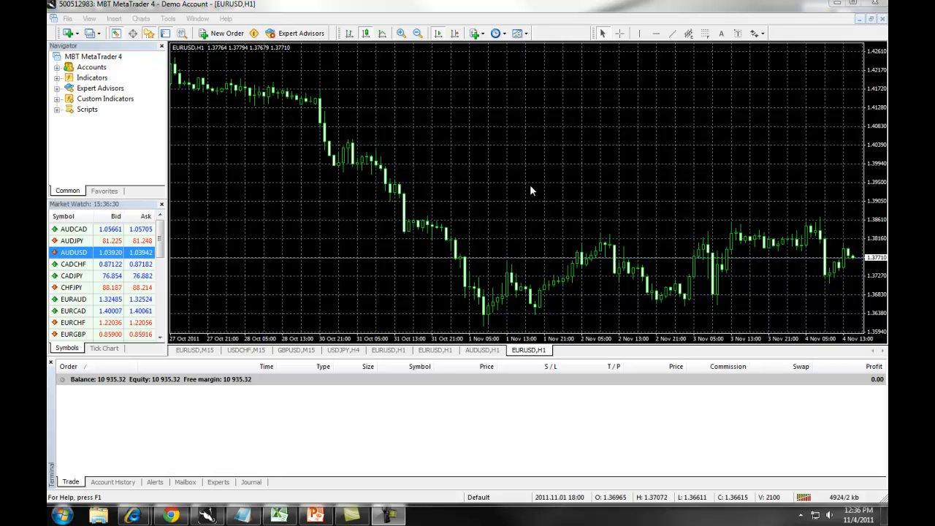
pyautogui.moveTo(526, 193)
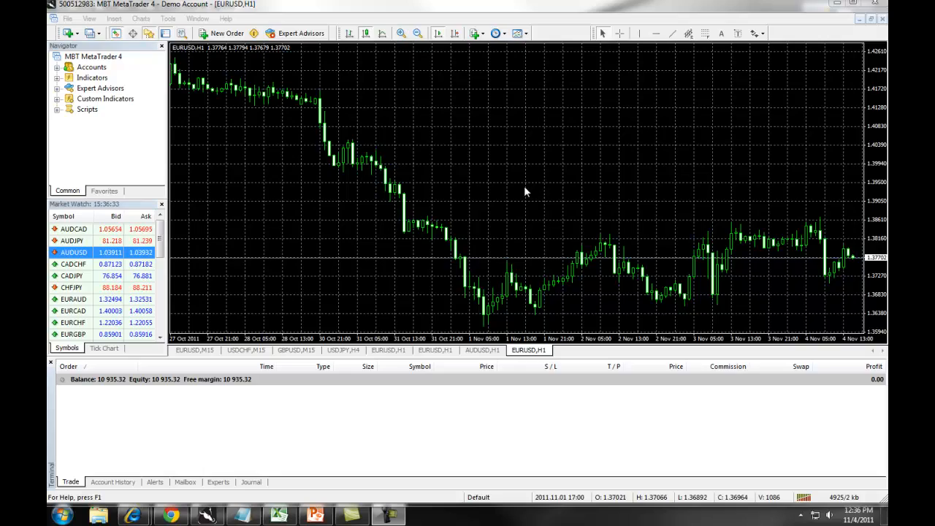
# Step: Start a new EURUSD order and set its volume to 1.00 lots
pyautogui.click(220, 32)
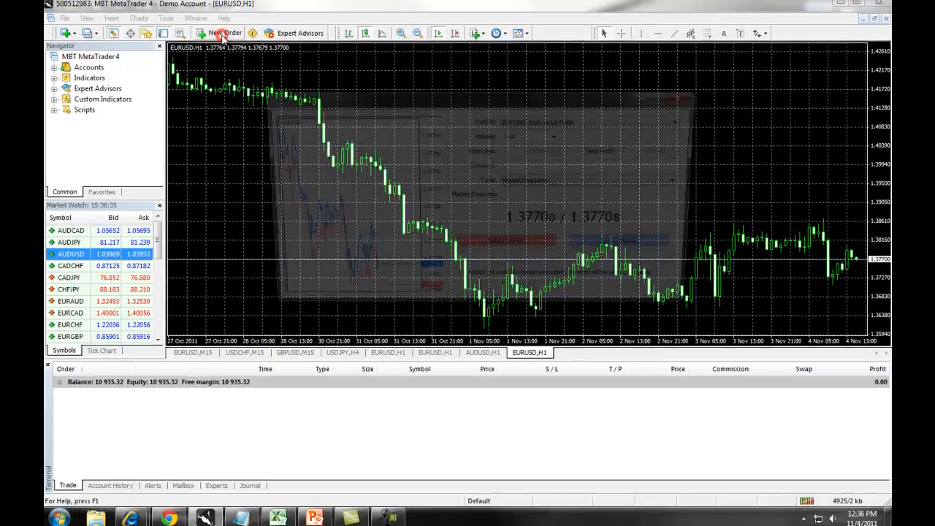
pyautogui.click(222, 32)
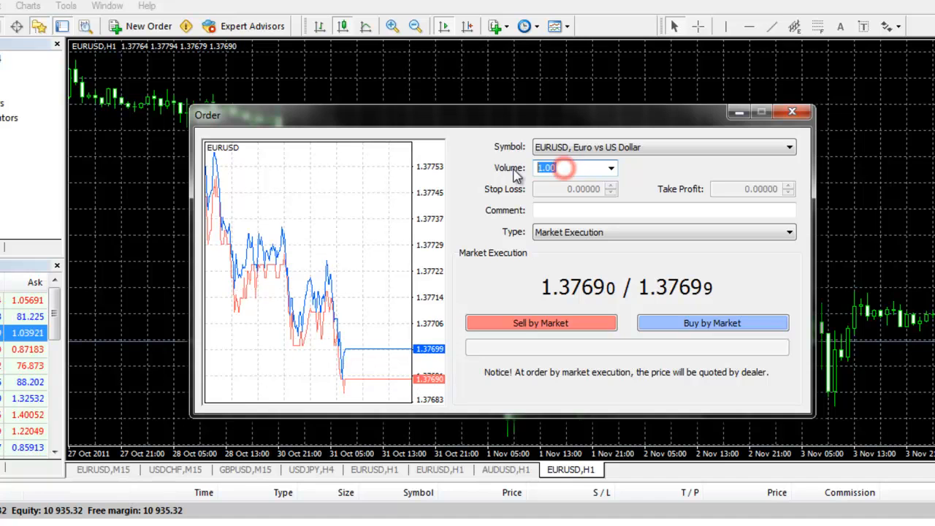
pyautogui.write('0.1')
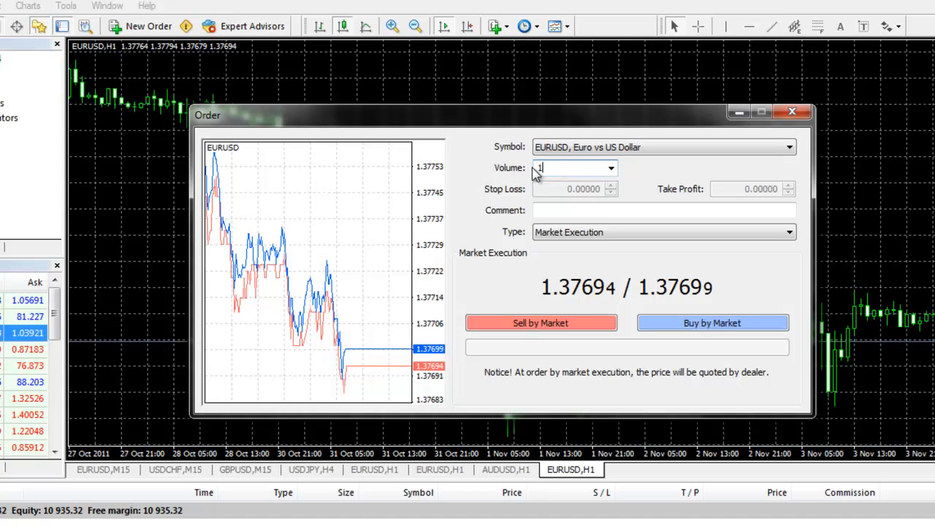
pyautogui.write('1.00')
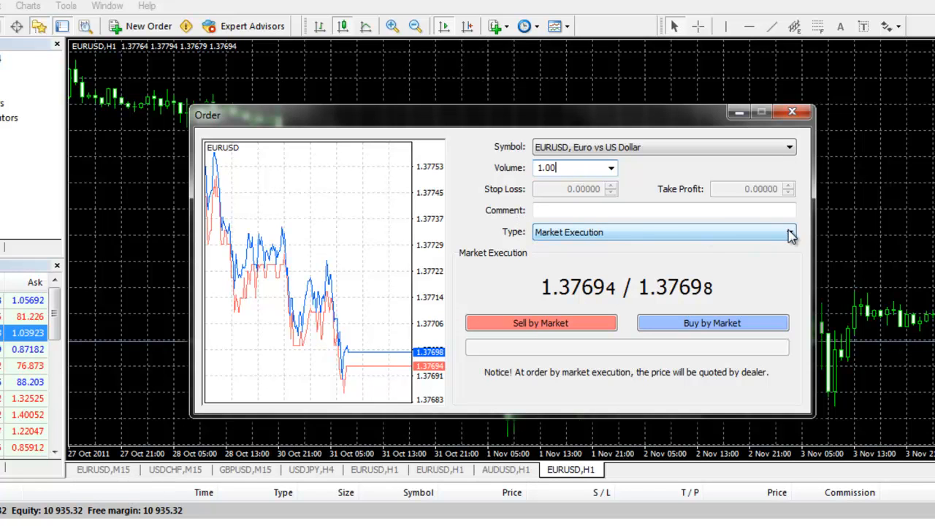
# Step: Make the order a Pending Order of kind Buy Limit
pyautogui.click(786, 231)
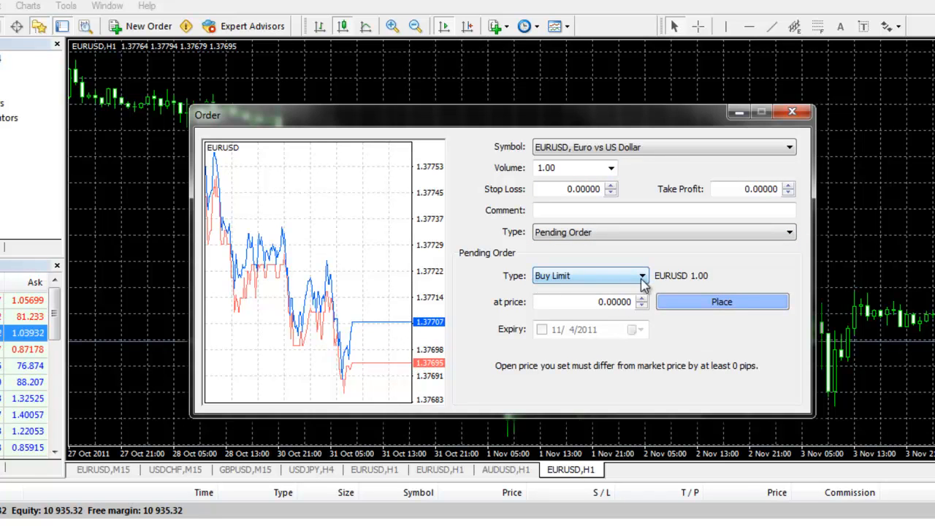
pyautogui.click(641, 274)
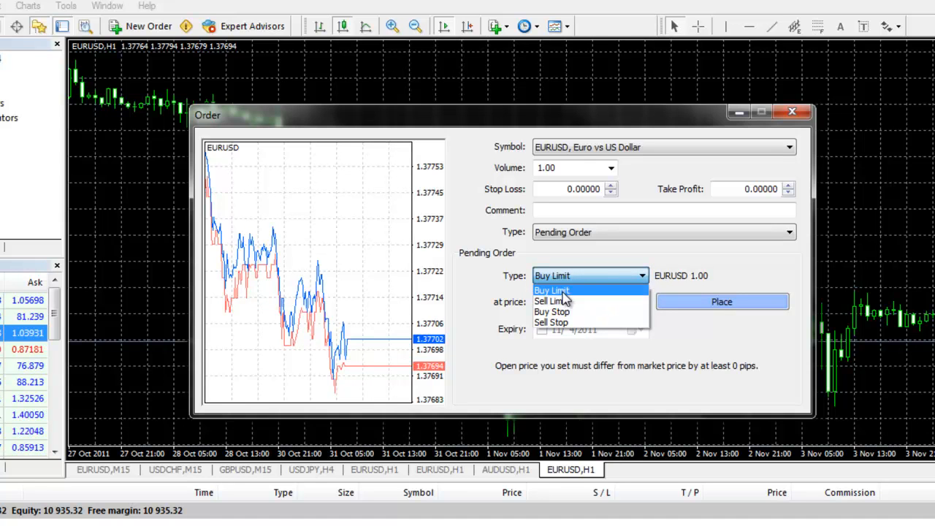
pyautogui.click(553, 290)
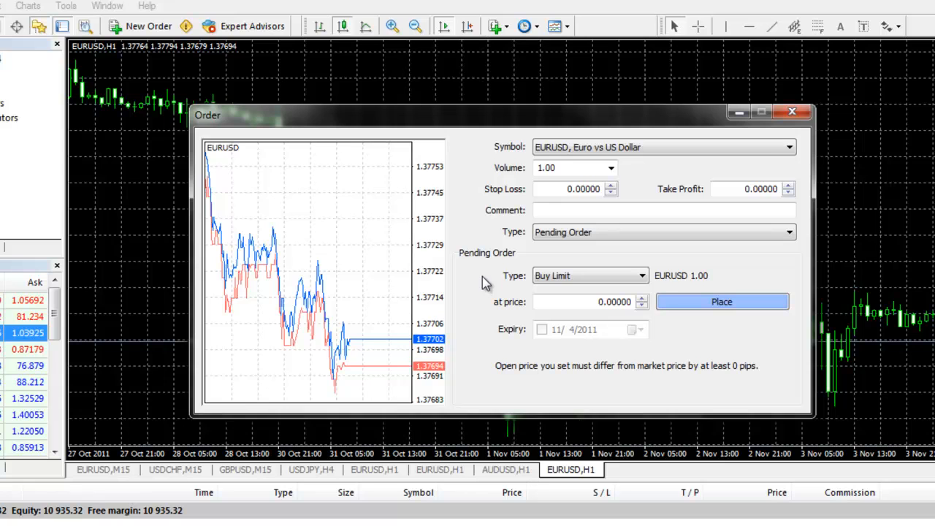
pyautogui.moveTo(485, 348)
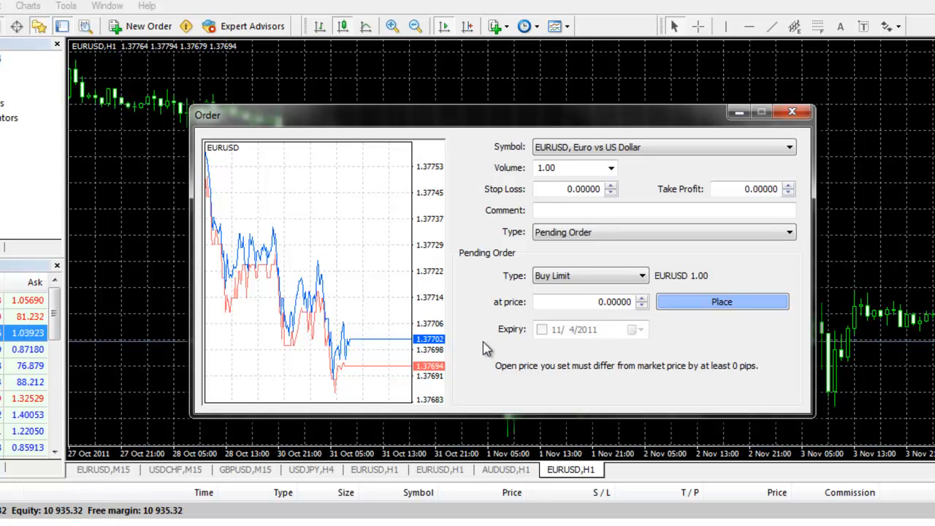
pyautogui.moveTo(483, 345)
pyautogui.write('1.00000')
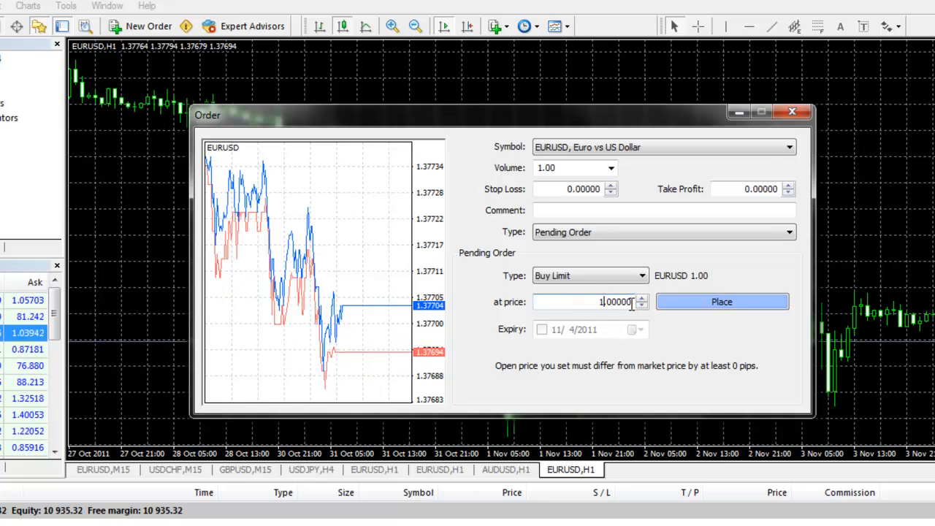
# Step: Place the buy limit at 1.35000 with stop loss 1.34000 and take profit 1.38000
pyautogui.write('1.35000')
pyautogui.click(747, 188)
pyautogui.write('1.00000')
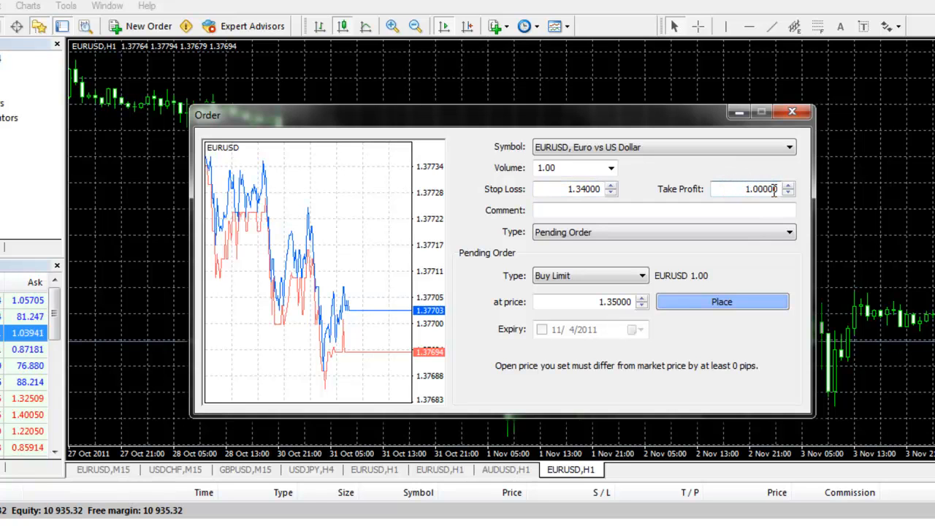
pyautogui.write('1.36000')
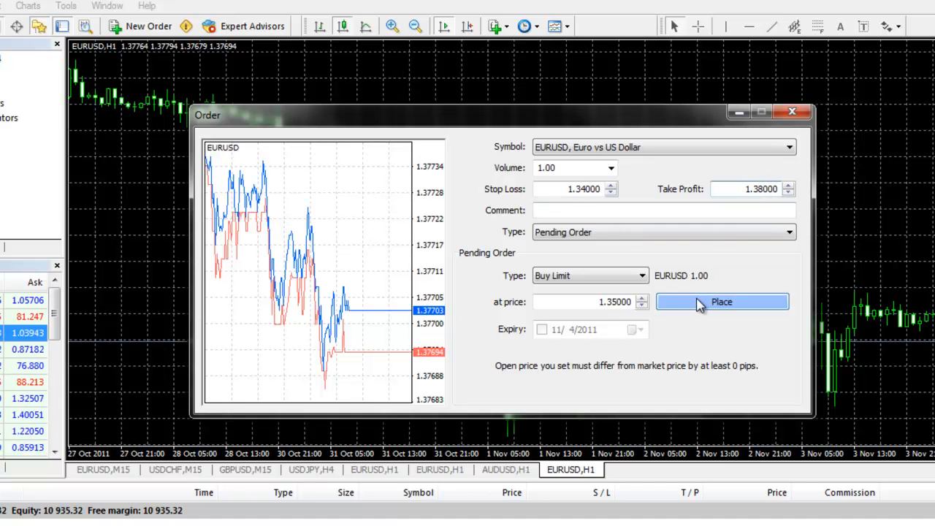
pyautogui.click(721, 301)
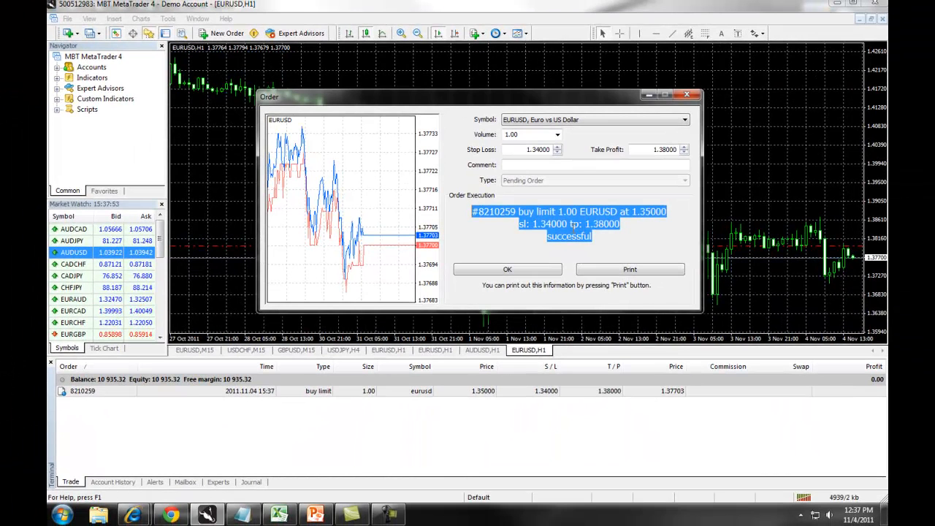
# Step: Dismiss the confirmation so buy limit order 8210259 shows in the Trade tab
pyautogui.click(507, 269)
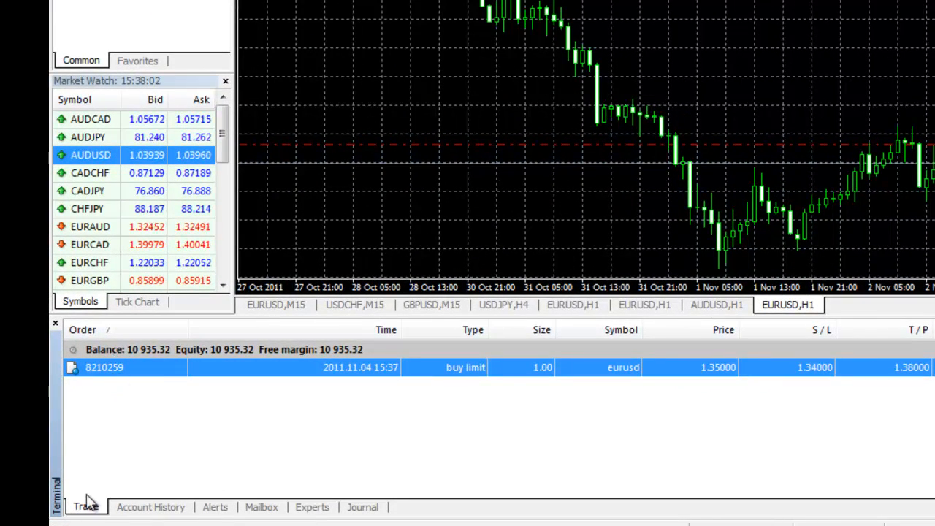
pyautogui.moveTo(133, 475)
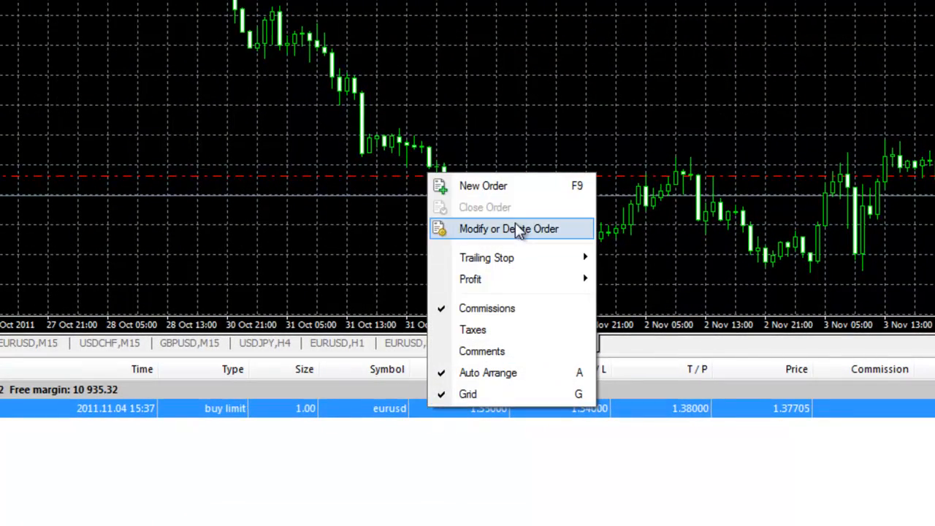
# Step: Modify order 8210259's buy limit price to 1.34500, keeping SL 1.34000 and TP 1.38000, and confirm
pyautogui.click(510, 228)
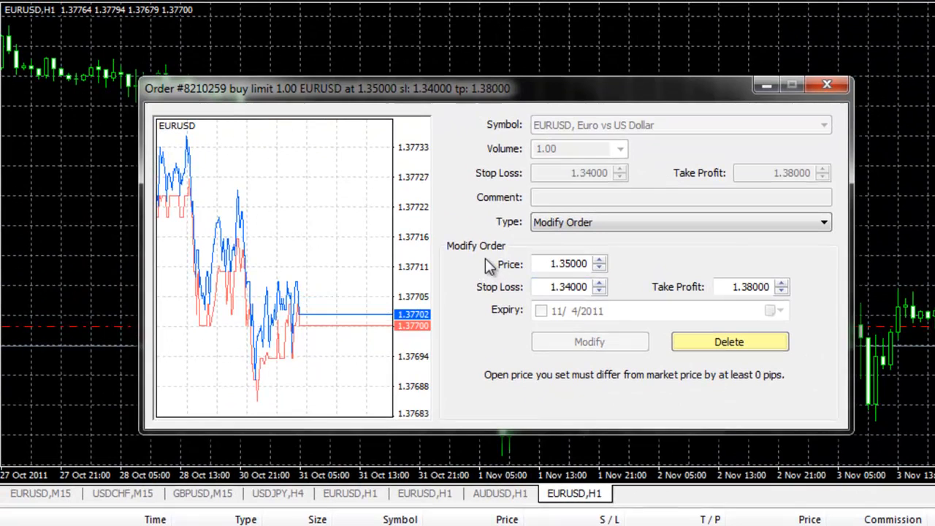
pyautogui.click(680, 222)
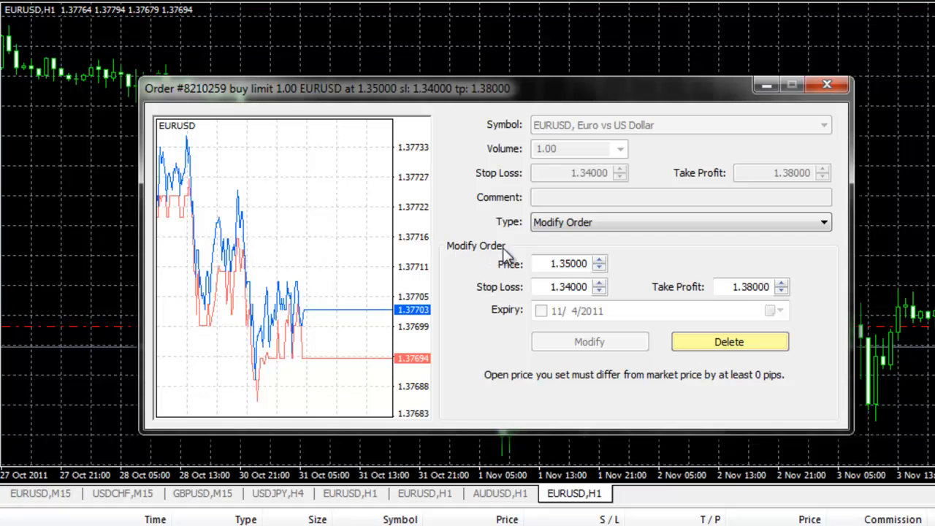
pyautogui.click(587, 263)
pyautogui.write('1.34500')
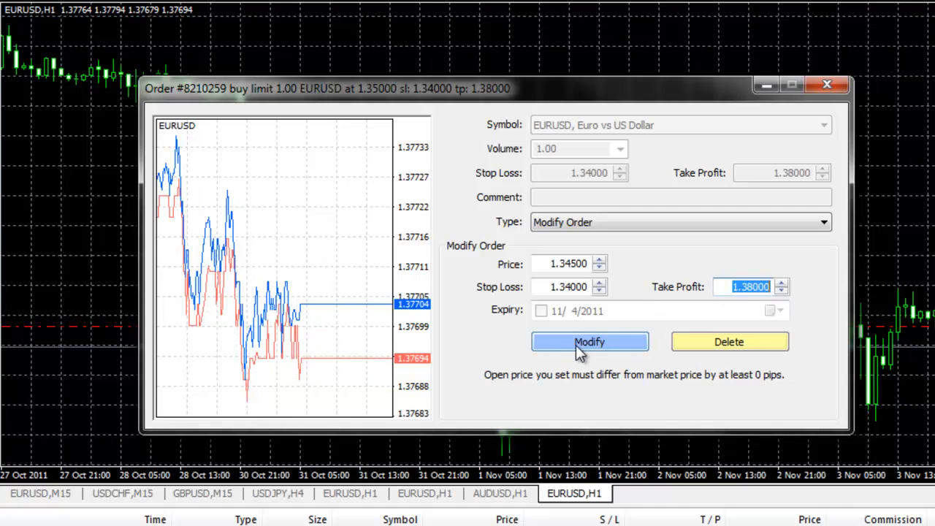
pyautogui.click(590, 342)
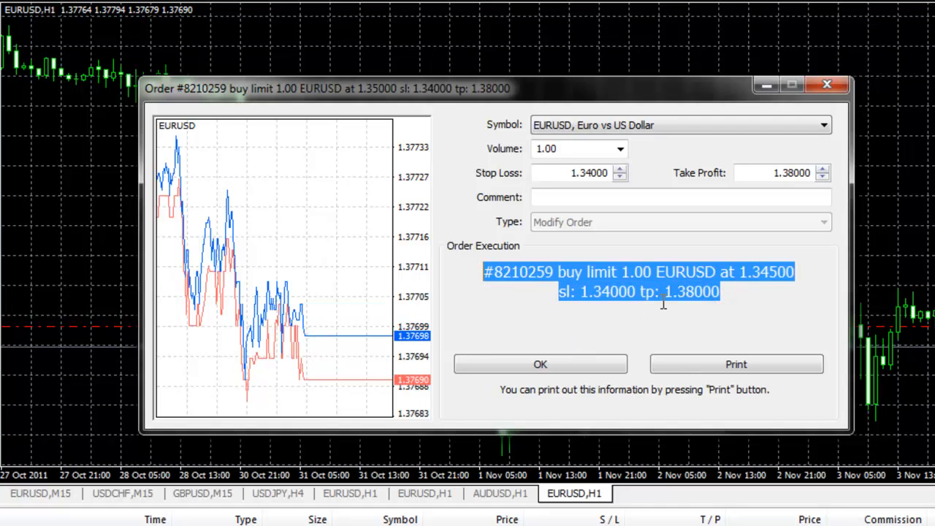
pyautogui.click(541, 359)
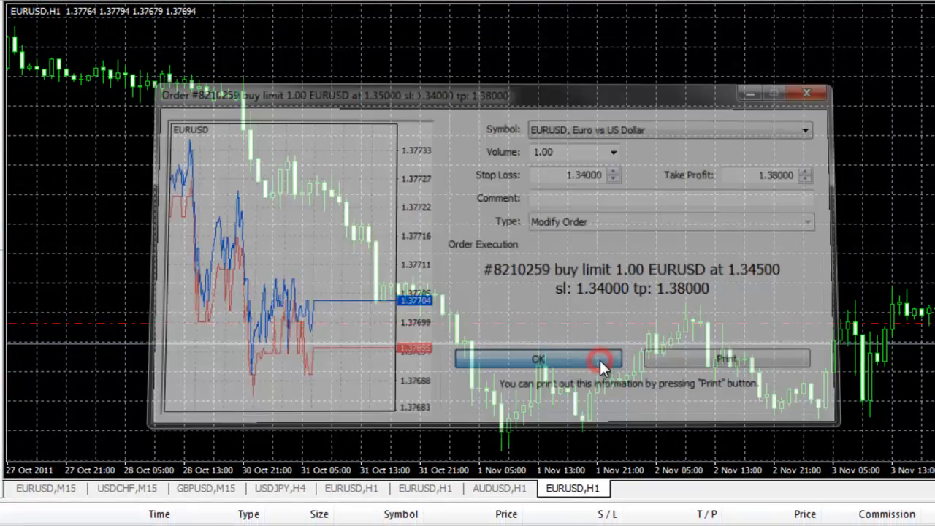
pyautogui.click(538, 360)
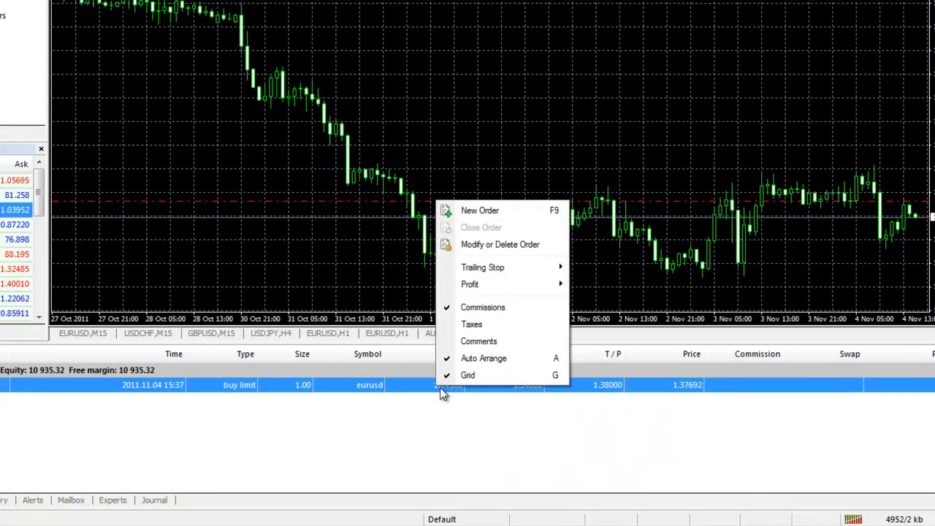
# Step: Delete buy limit order 8210259 at 1.34500 and confirm, emptying the Trade tab
pyautogui.click(500, 244)
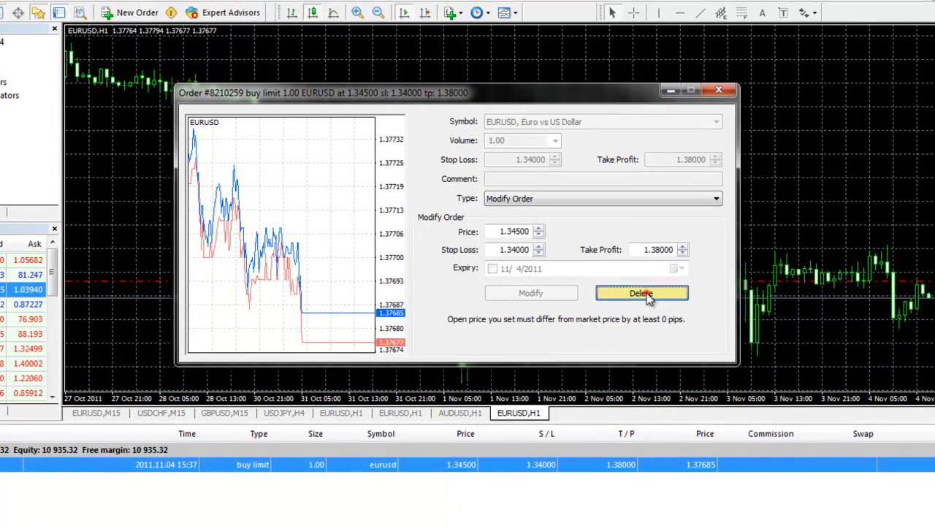
pyautogui.click(641, 292)
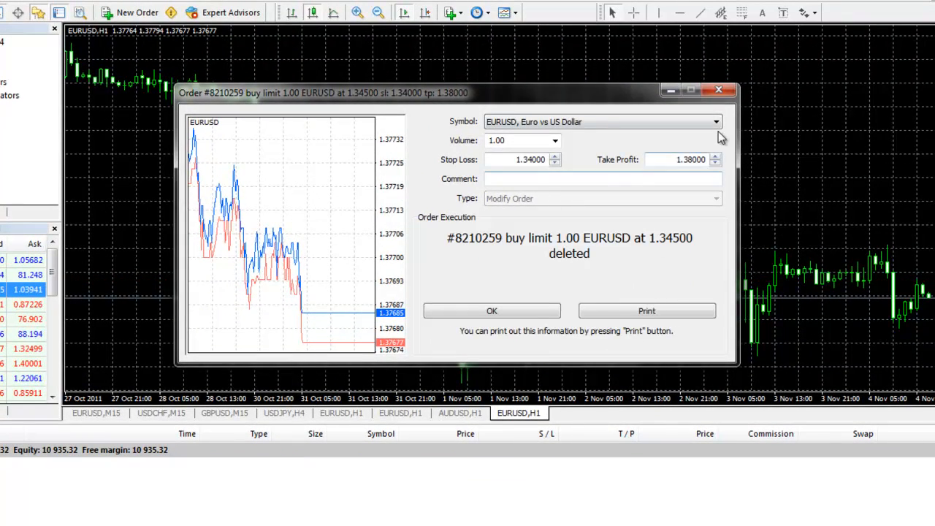
pyautogui.click(491, 310)
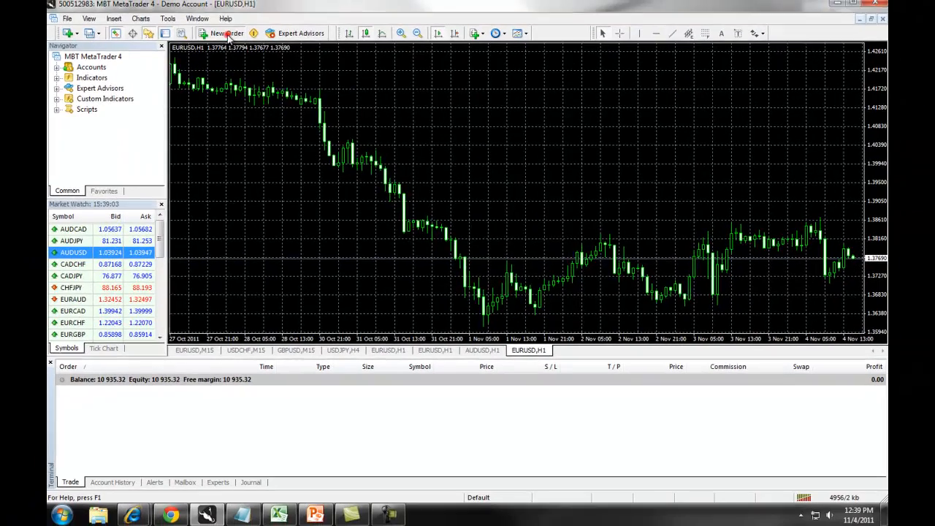
# Step: Place a new 1.00-lot EURUSD Sell Limit pending order at 1.40000 and confirm it
pyautogui.click(227, 32)
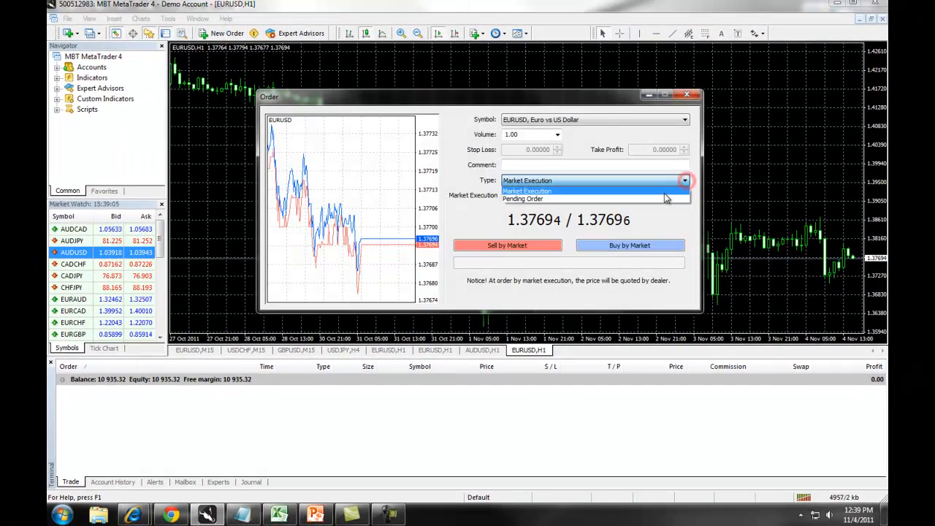
pyautogui.click(523, 198)
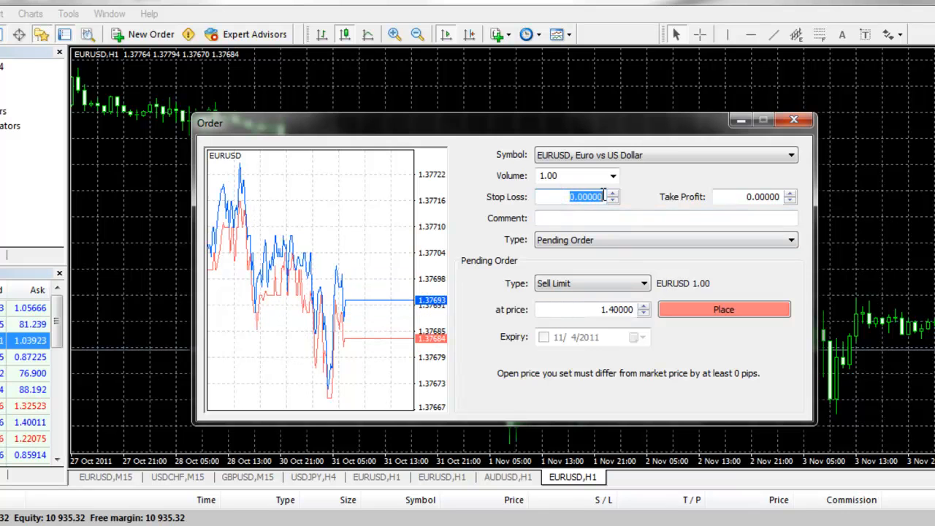
pyautogui.click(760, 196)
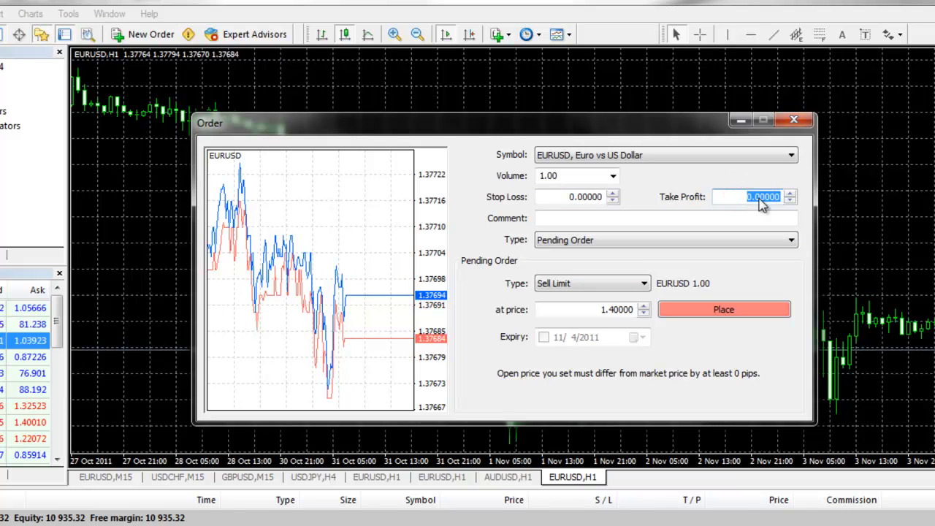
pyautogui.click(725, 309)
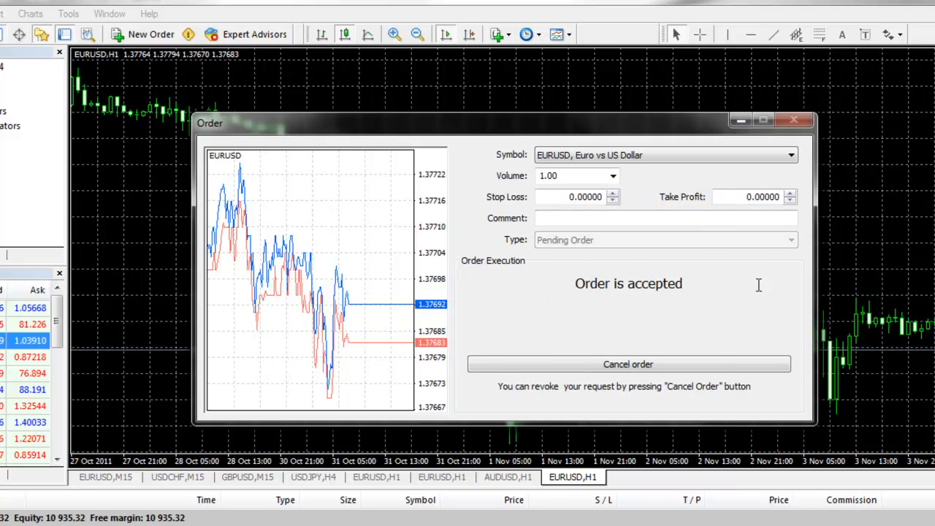
pyautogui.click(628, 364)
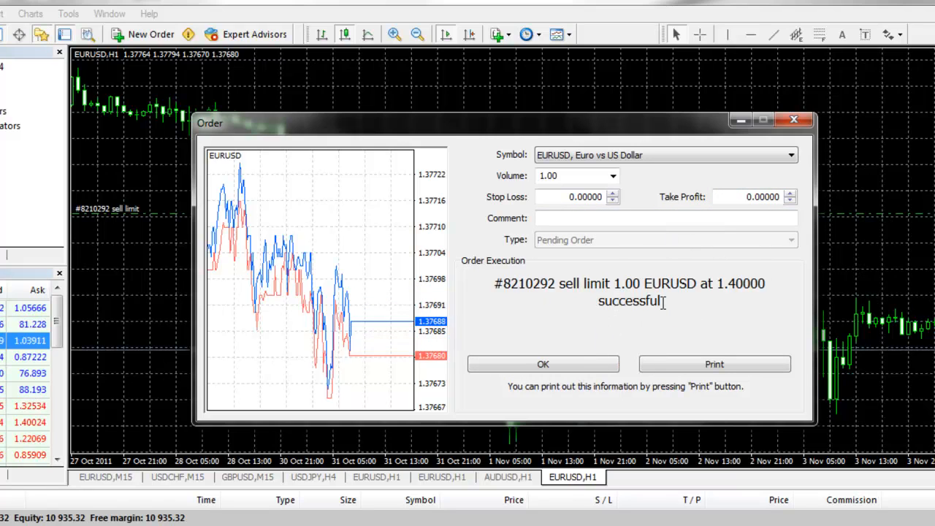
pyautogui.click(540, 357)
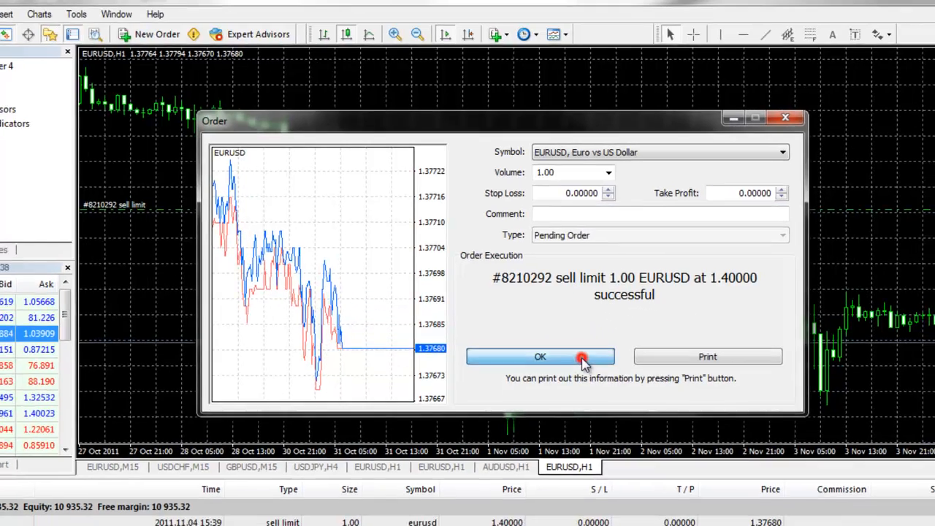
pyautogui.click(541, 357)
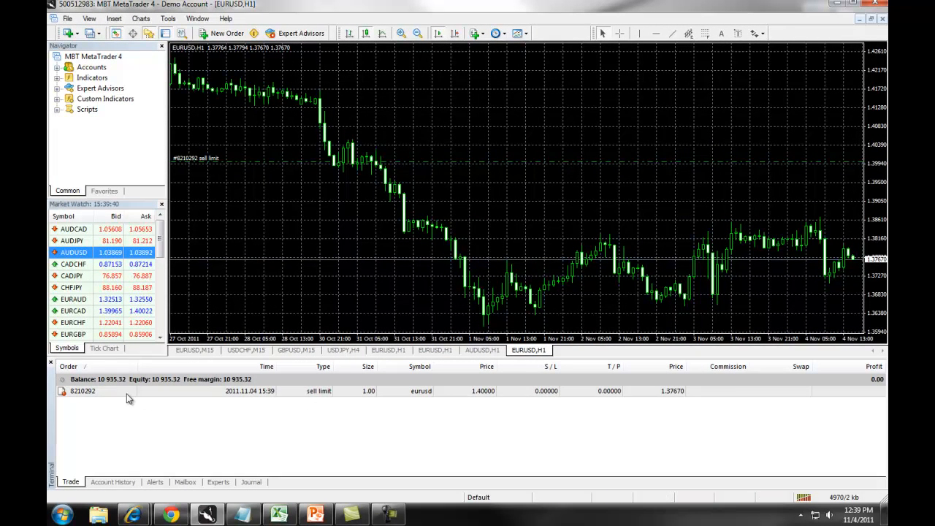
# Step: Select sell limit order 8210292 in the Trade tab to act on it
pyautogui.click(81, 392)
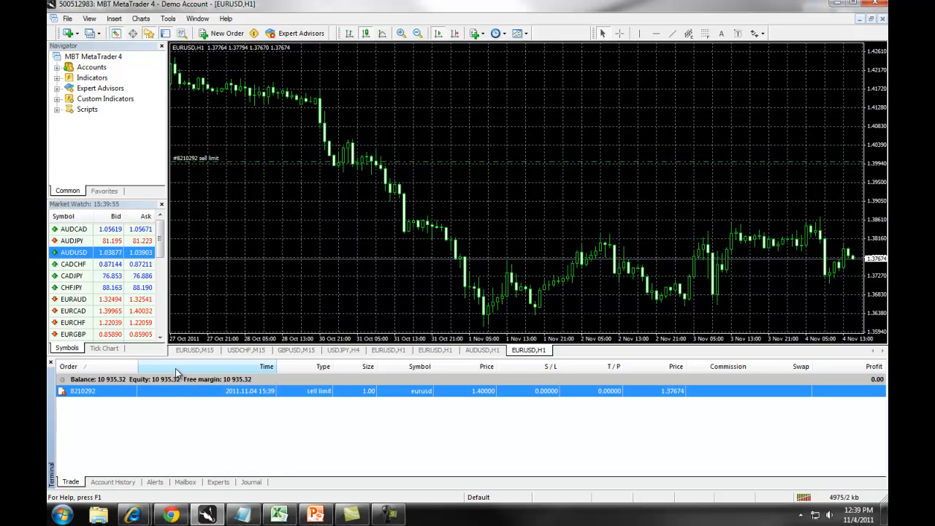
pyautogui.moveTo(453, 402)
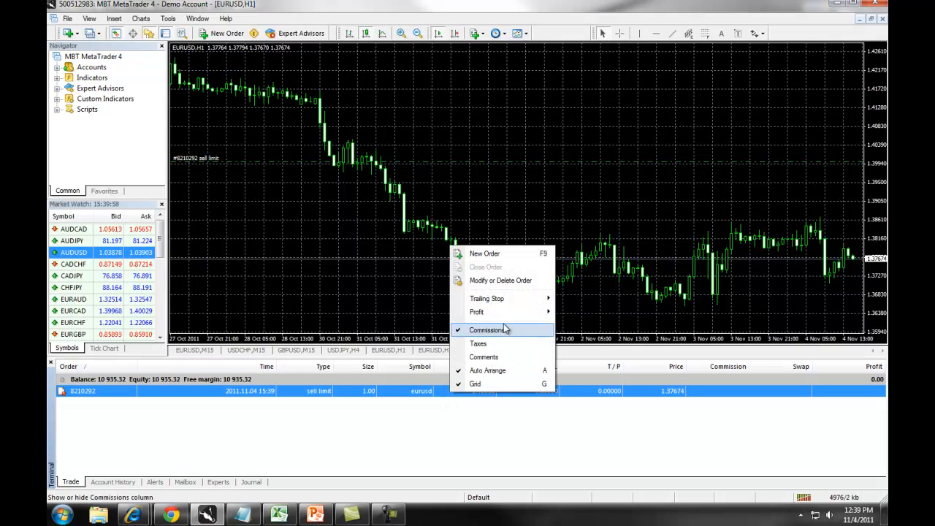
# Step: Delete sell limit order 8210292 at 1.40000 and confirm, leaving the Trade tab empty
pyautogui.click(500, 281)
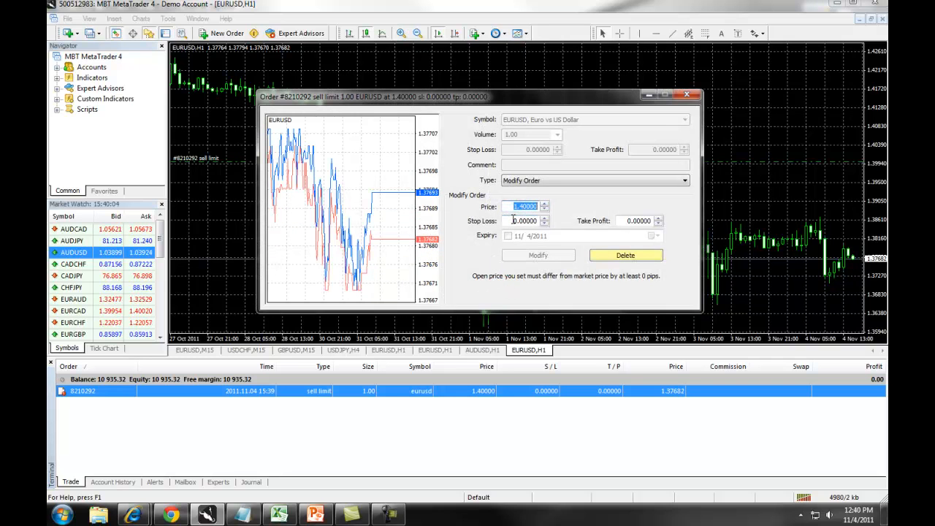
pyautogui.click(634, 221)
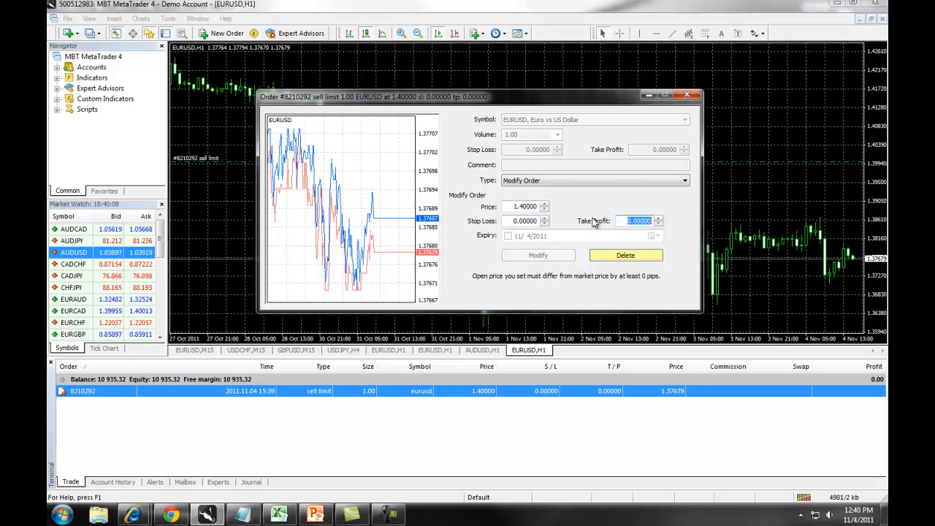
pyautogui.click(625, 254)
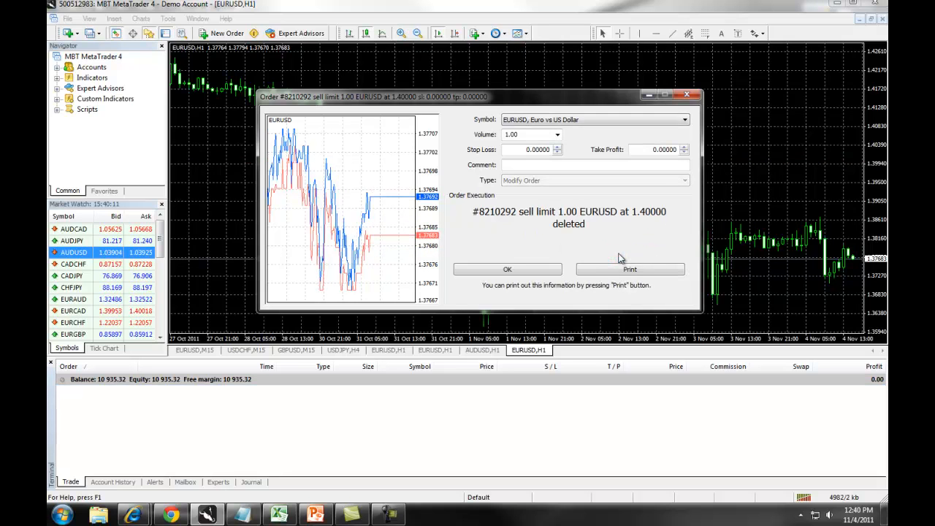
pyautogui.click(507, 269)
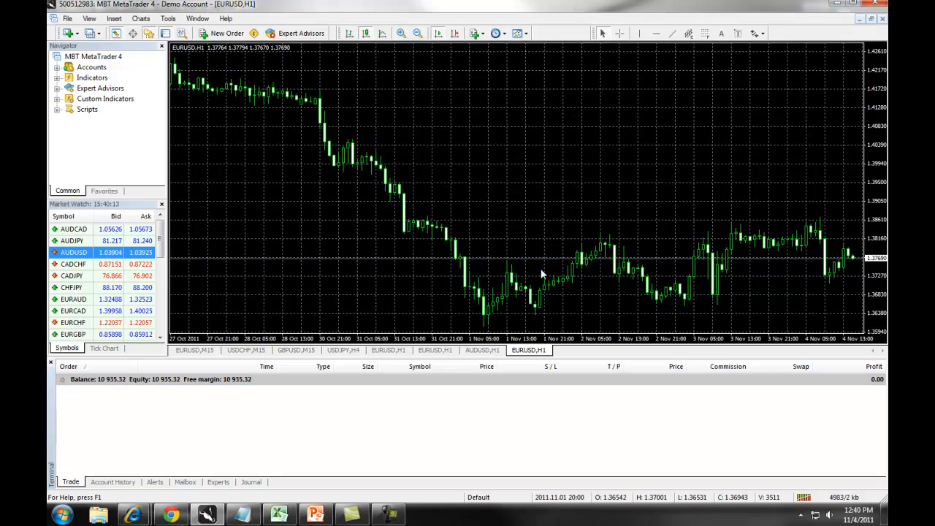